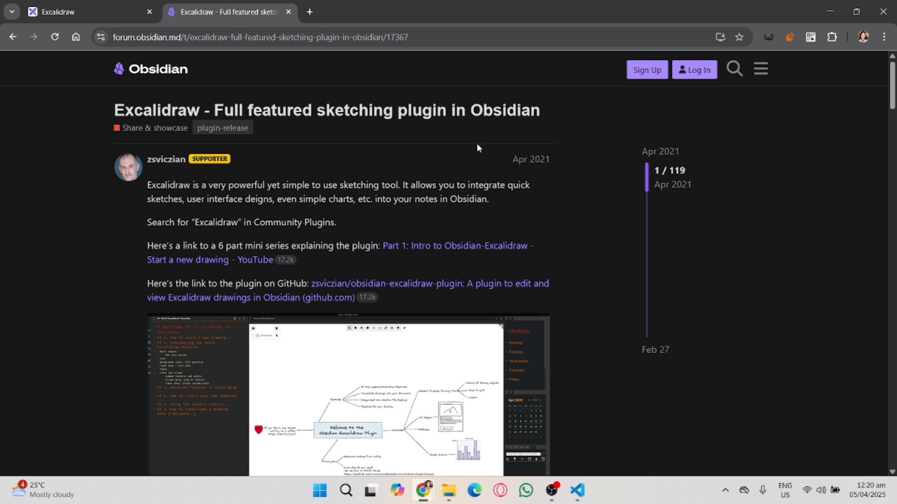
pyautogui.moveTo(333, 337)
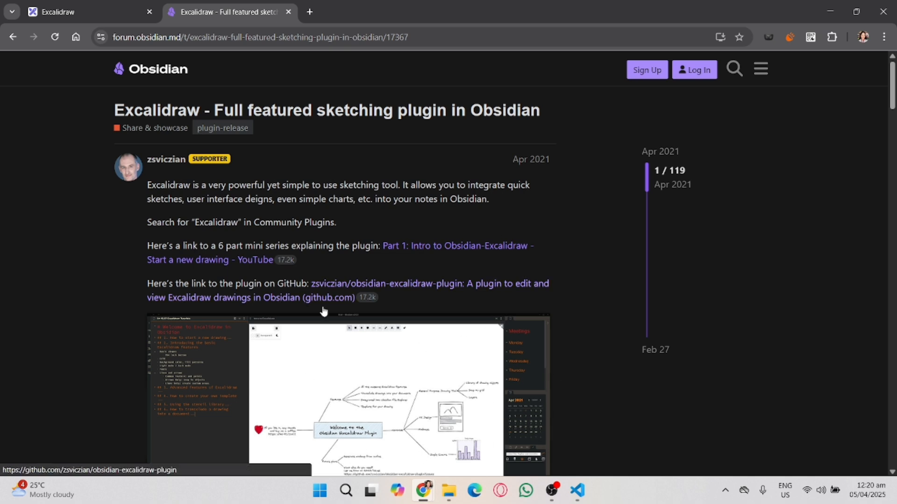
pyautogui.moveTo(344, 185)
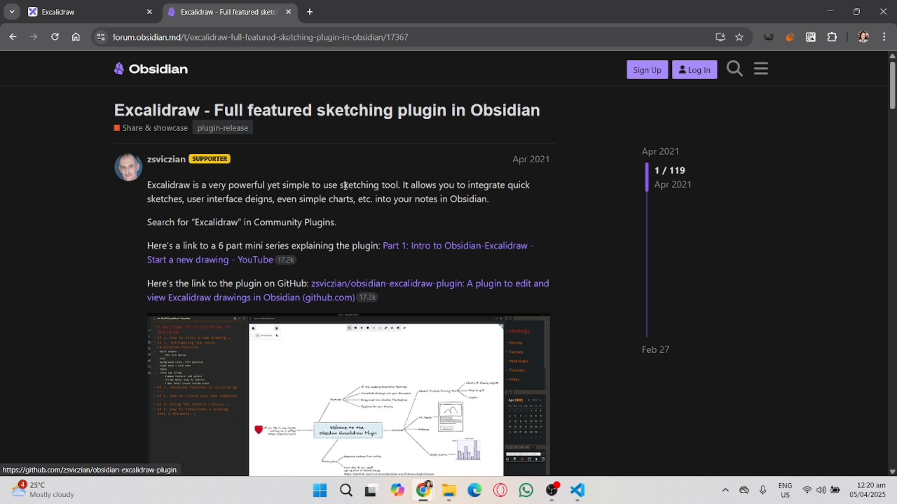
# Scroll the forum thread, then switch to the Excalidraw web app tab
pyautogui.scroll(-3)
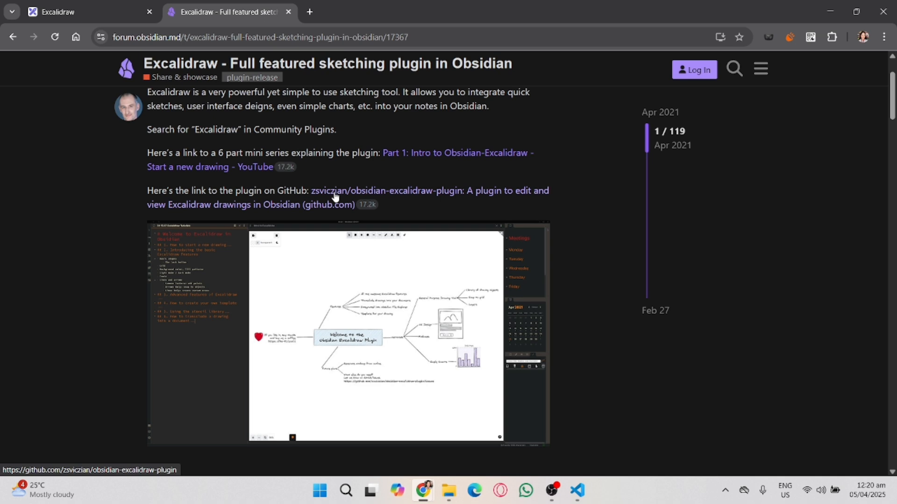
pyautogui.moveTo(335, 166)
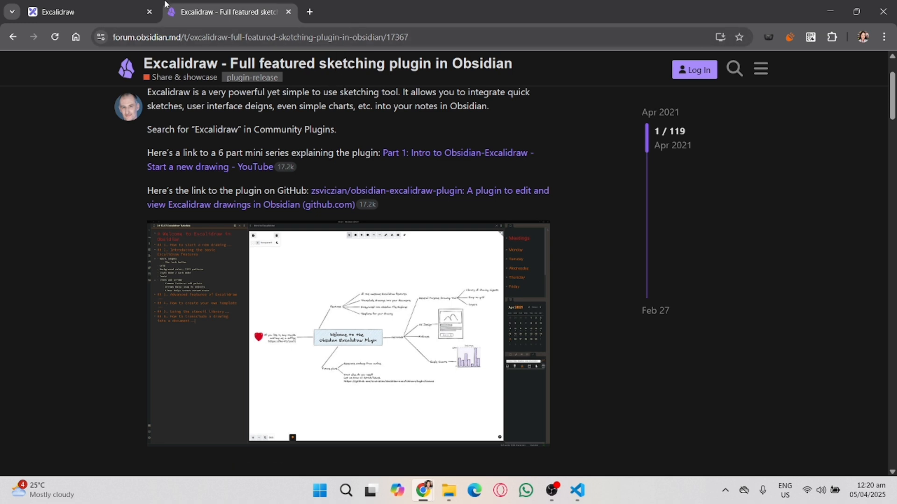
pyautogui.click(80, 11)
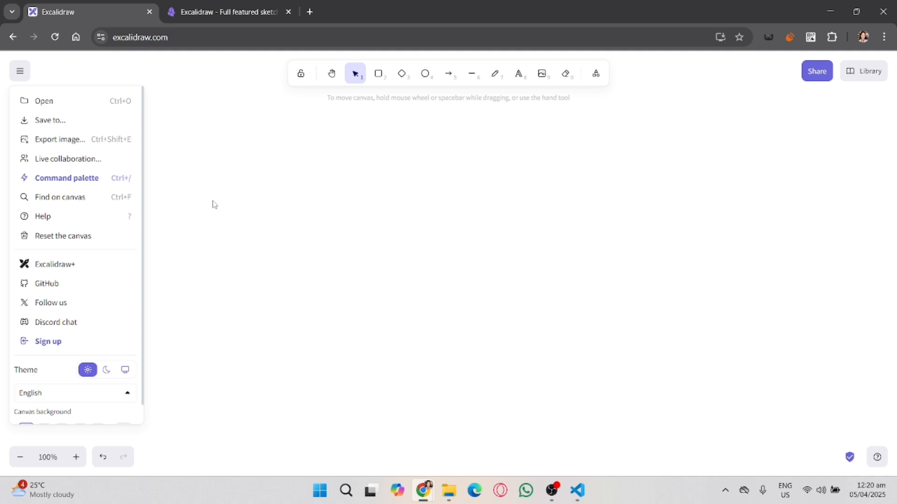
pyautogui.moveTo(761, 276)
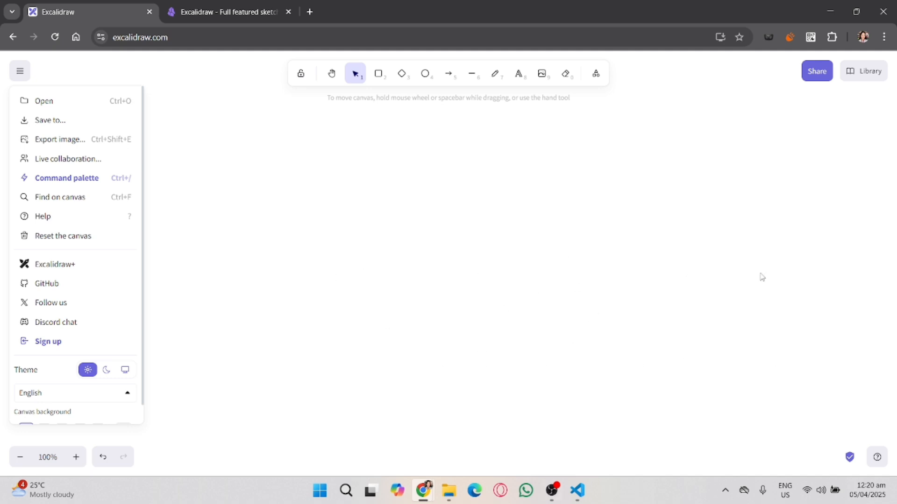
pyautogui.moveTo(319, 227)
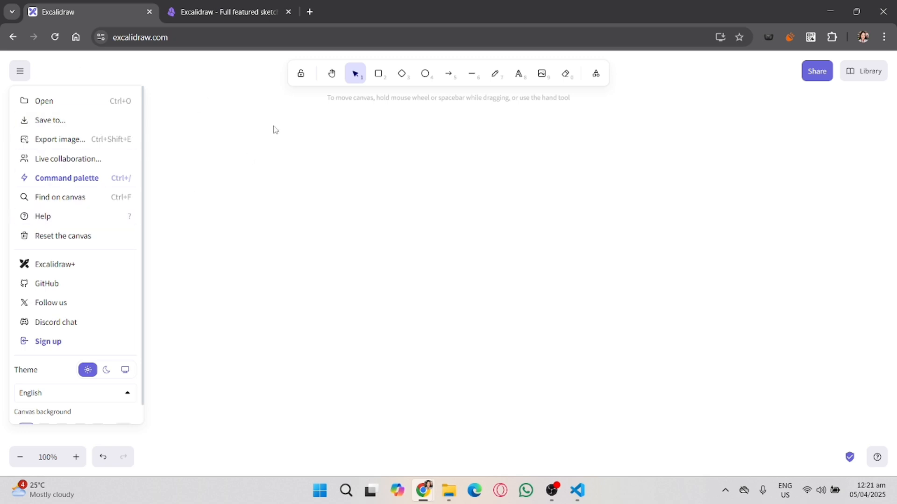
pyautogui.moveTo(351, 212)
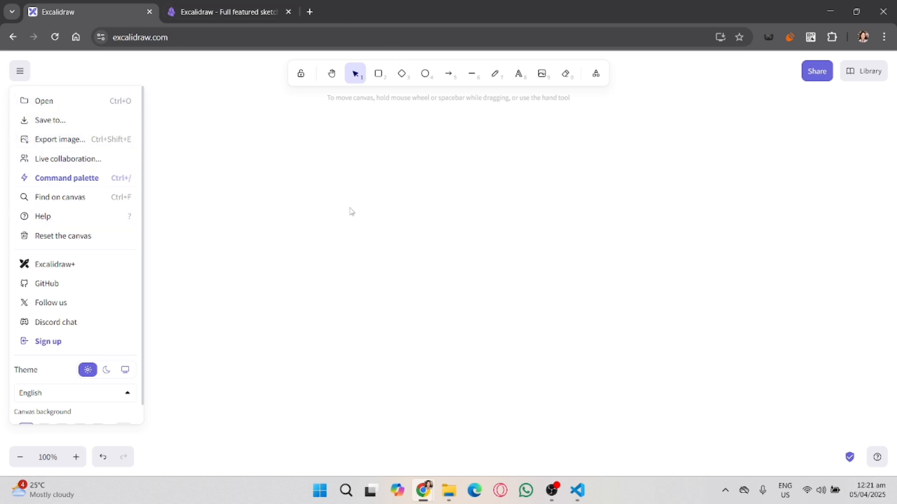
pyautogui.moveTo(659, 157)
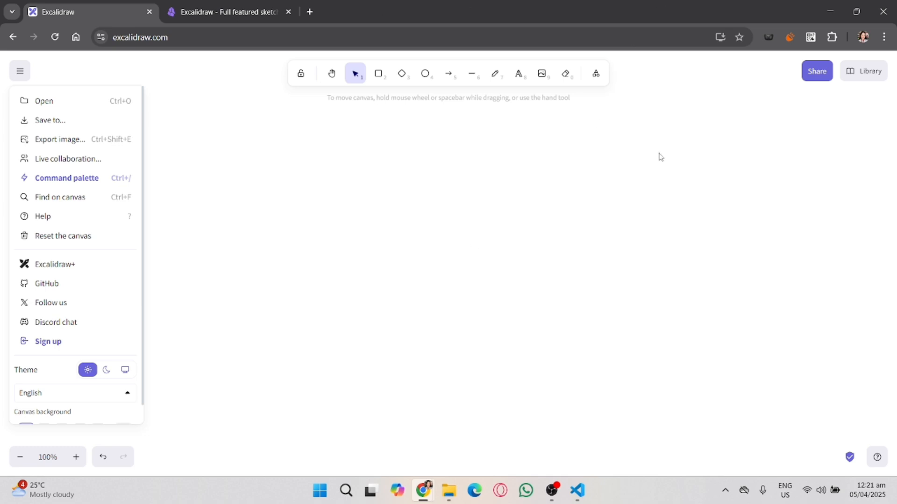
pyautogui.moveTo(708, 305)
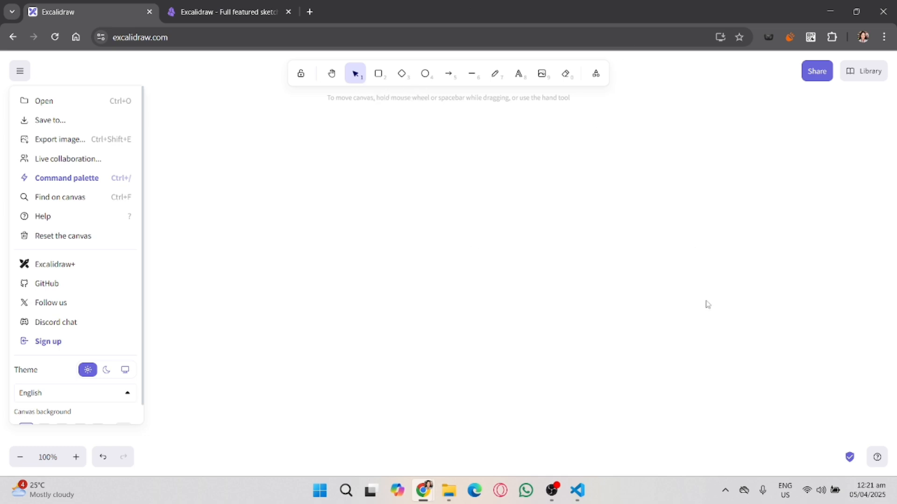
# Bring Visual Studio Code forward and dismiss the vscode-icons update notification
pyautogui.click(576, 494)
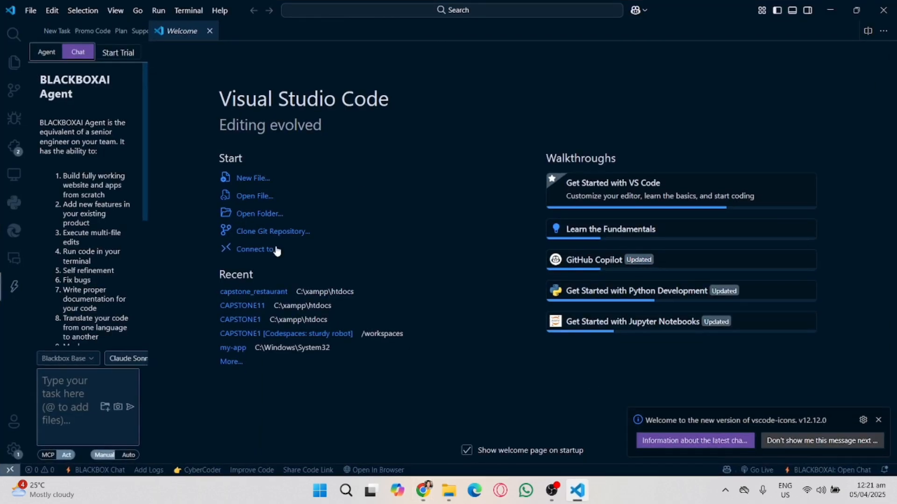
pyautogui.moveTo(326, 237)
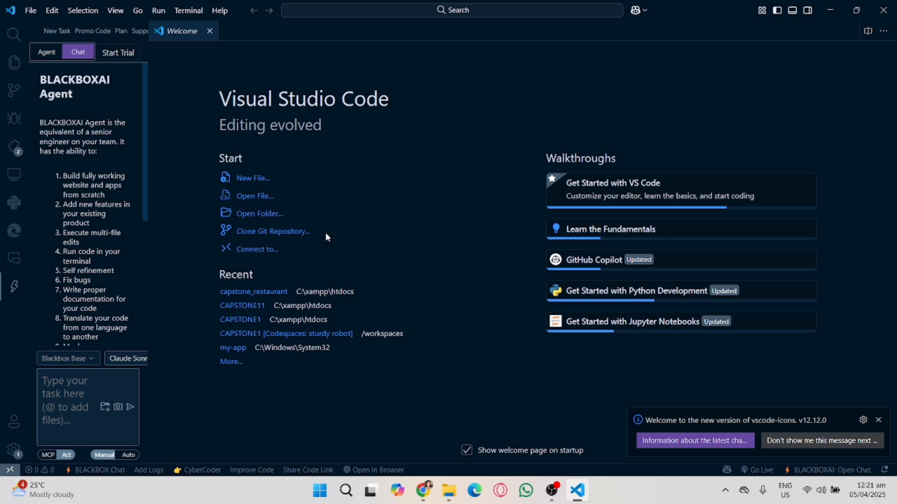
pyautogui.moveTo(388, 409)
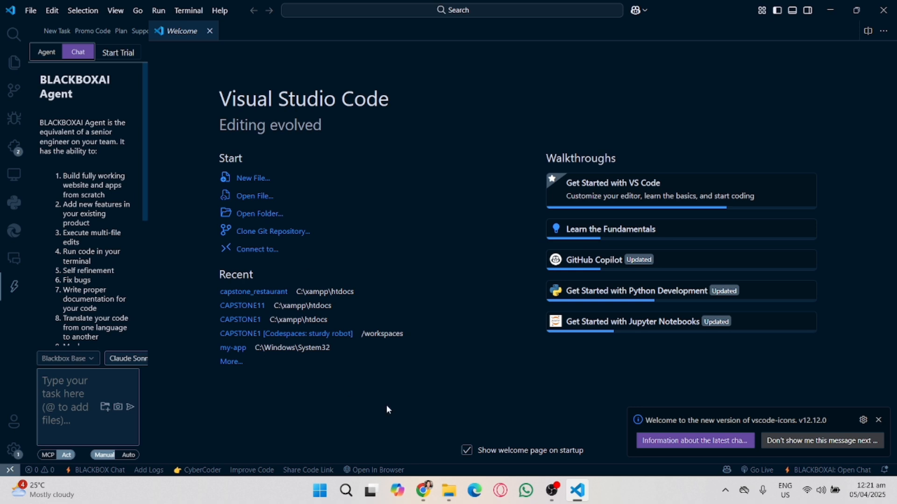
pyautogui.moveTo(333, 281)
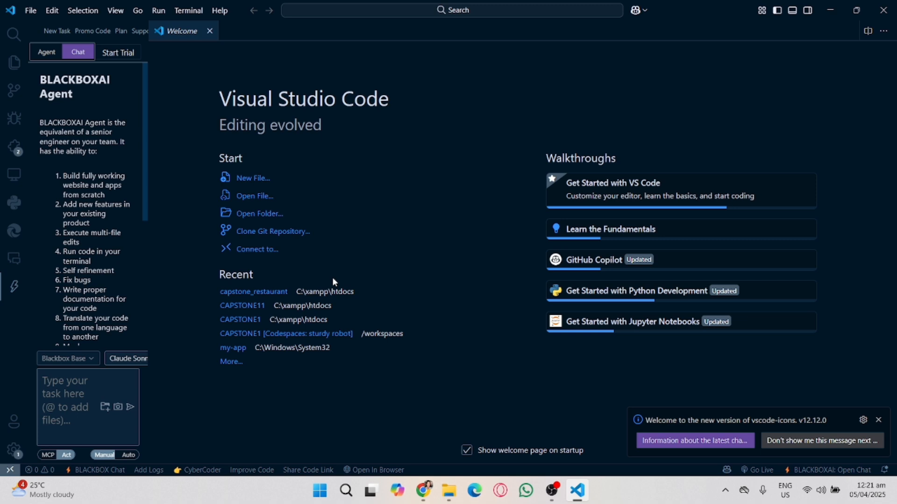
pyautogui.click(878, 420)
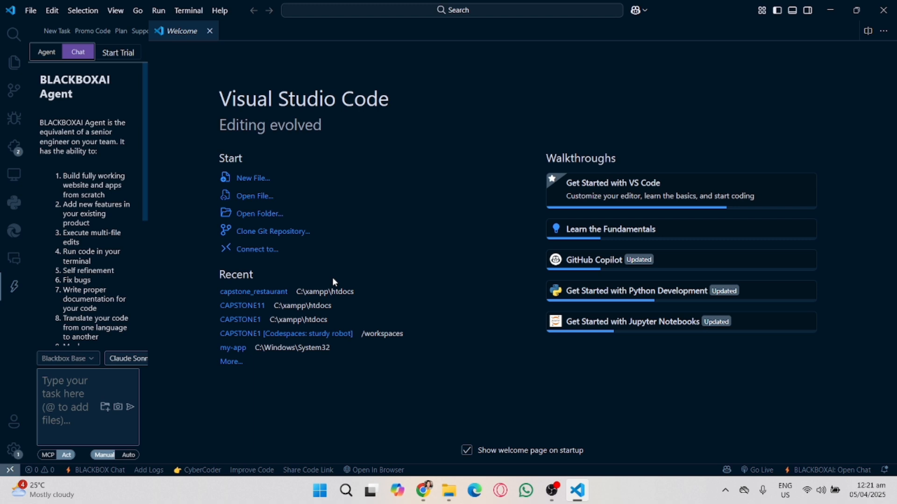
pyautogui.moveTo(448, 268)
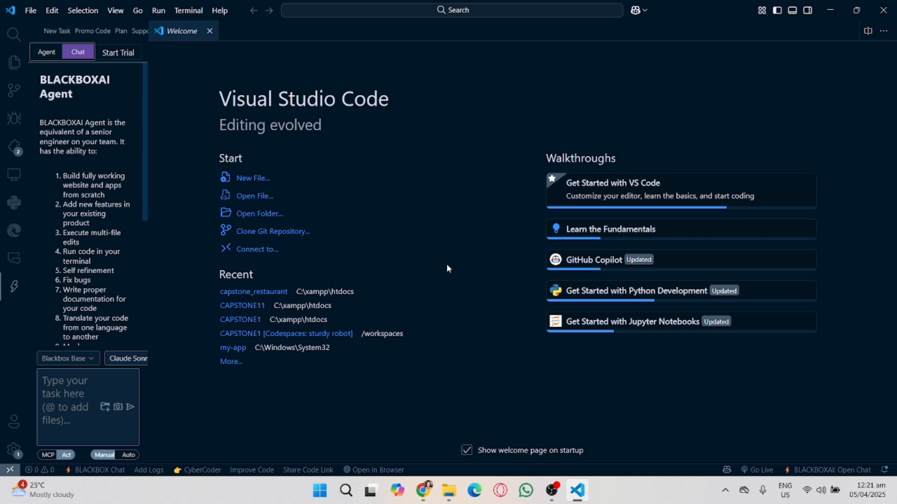